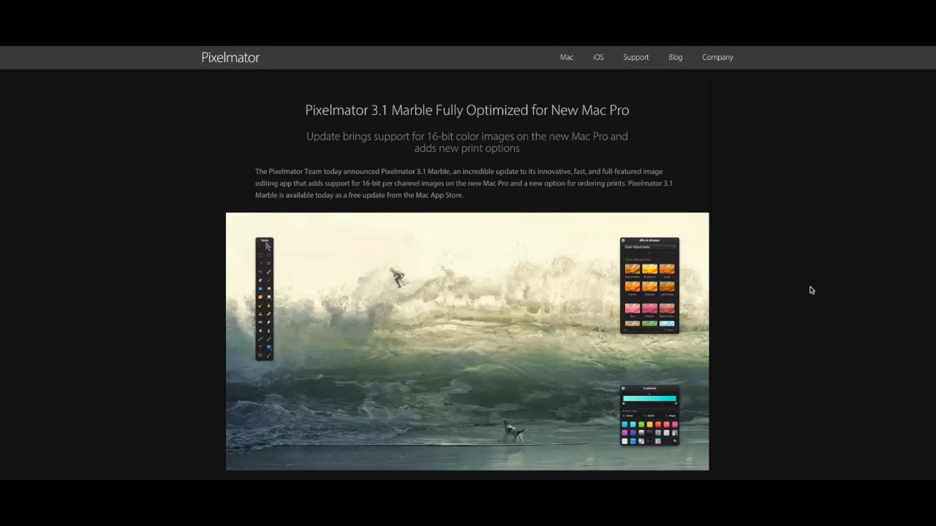
pyautogui.moveTo(814, 291)
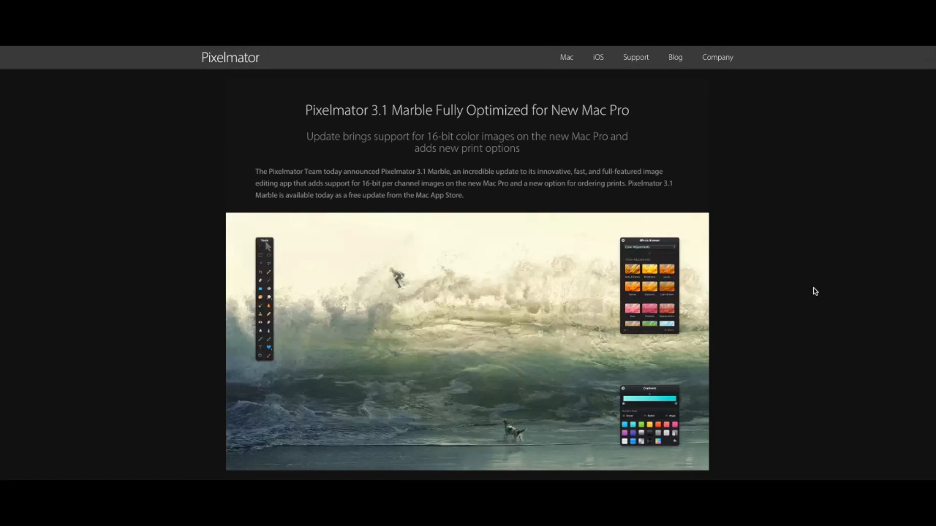
# - Drag the yellow Blue Apron Food Service text over the right side of the table photo and fine-tune its position
pyautogui.scroll(-3)
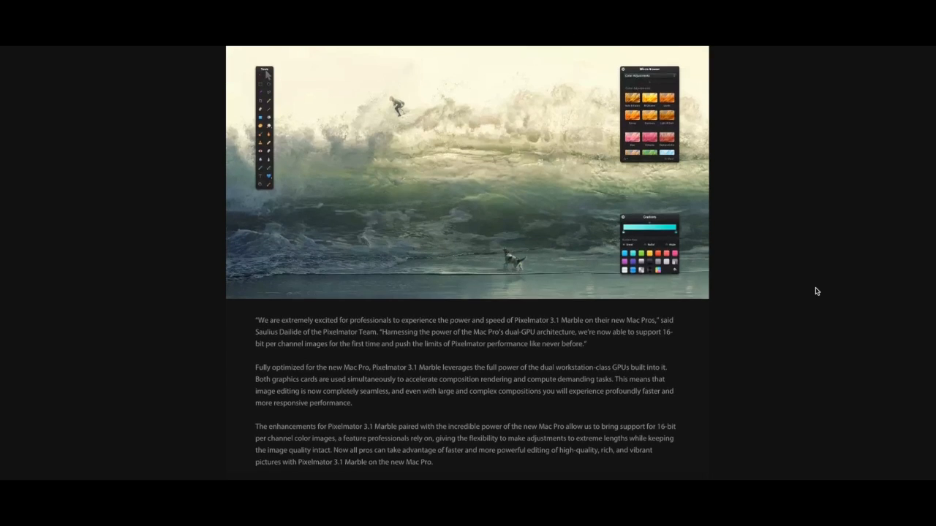
pyautogui.scroll(-3)
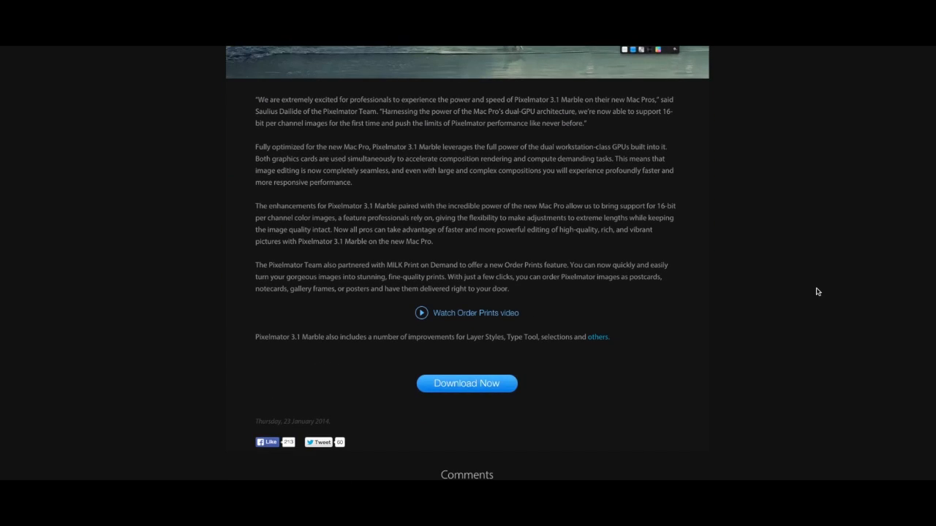
pyautogui.scroll(3)
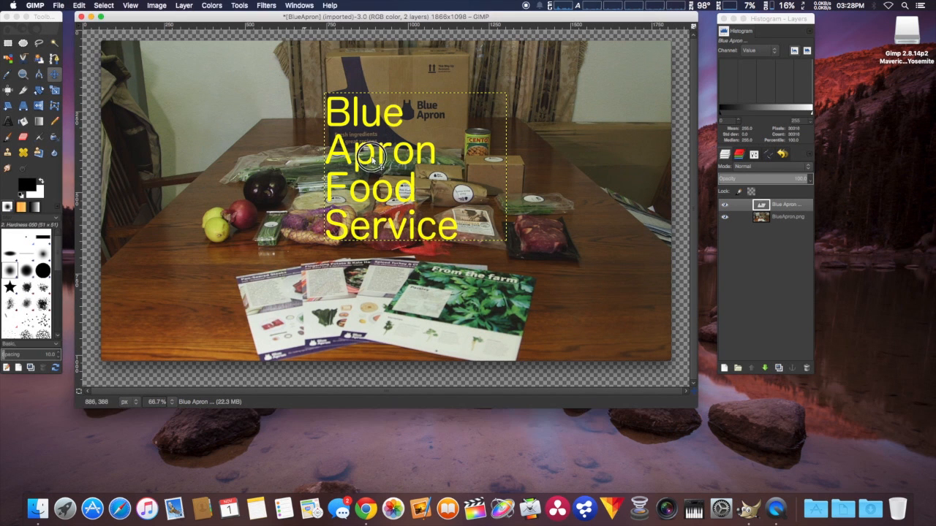
pyautogui.moveTo(417, 168)
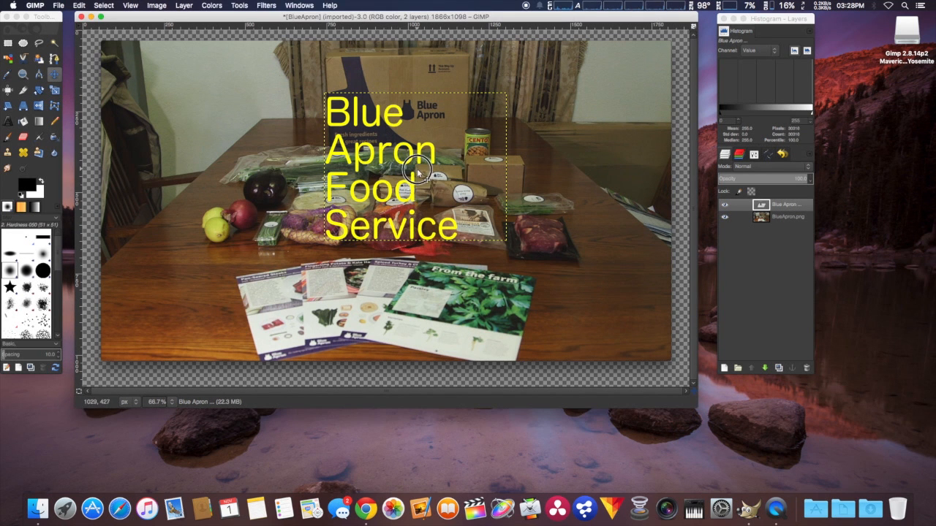
pyautogui.moveTo(421, 168); pyautogui.dragTo(379, 157)
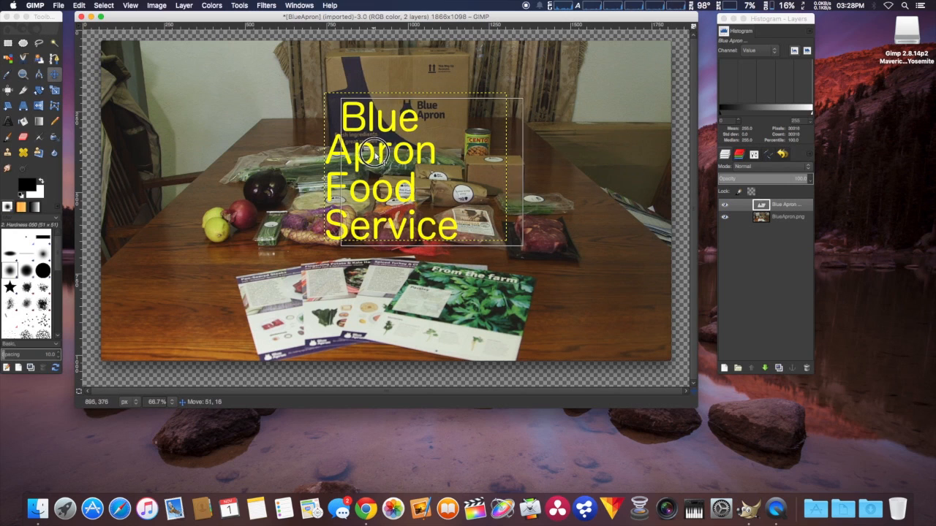
pyautogui.moveTo(380, 154); pyautogui.dragTo(453, 168)
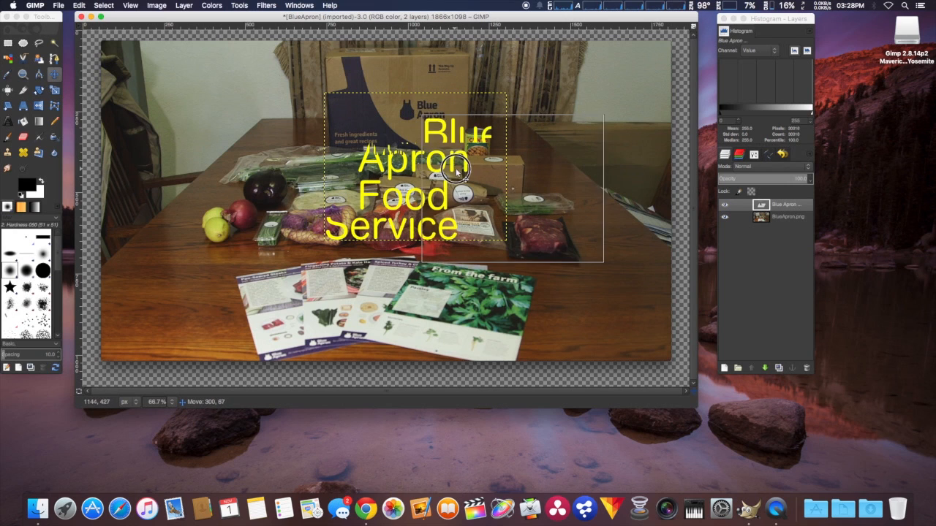
pyautogui.moveTo(412, 175); pyautogui.dragTo(529, 197)
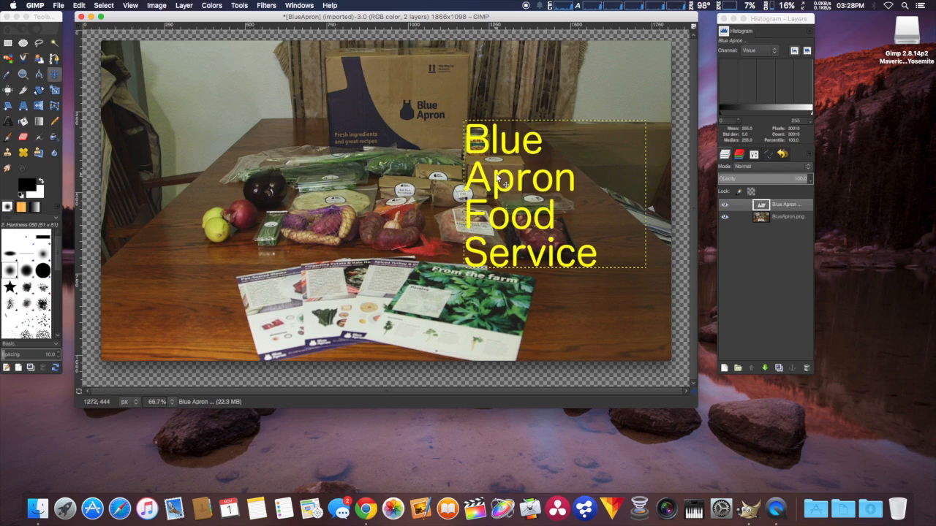
pyautogui.moveTo(501, 178); pyautogui.dragTo(511, 181)
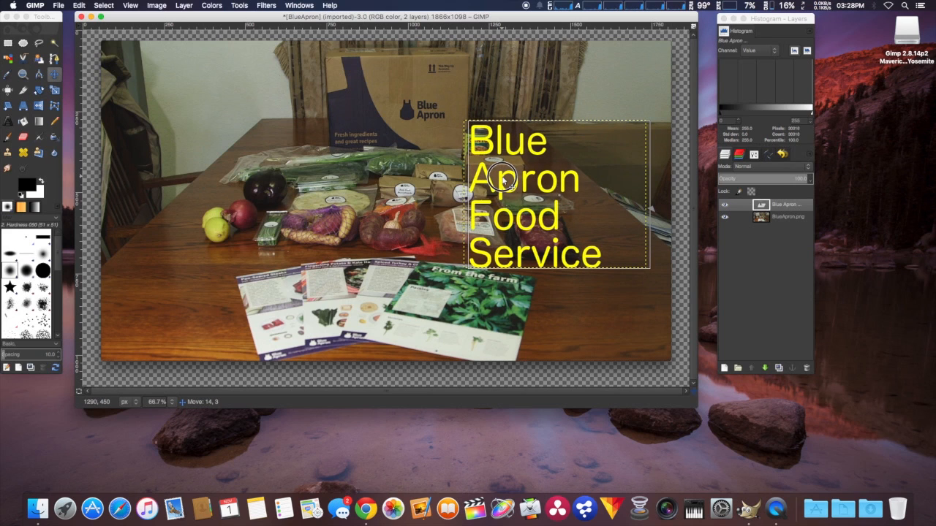
pyautogui.moveTo(504, 176); pyautogui.dragTo(512, 161)
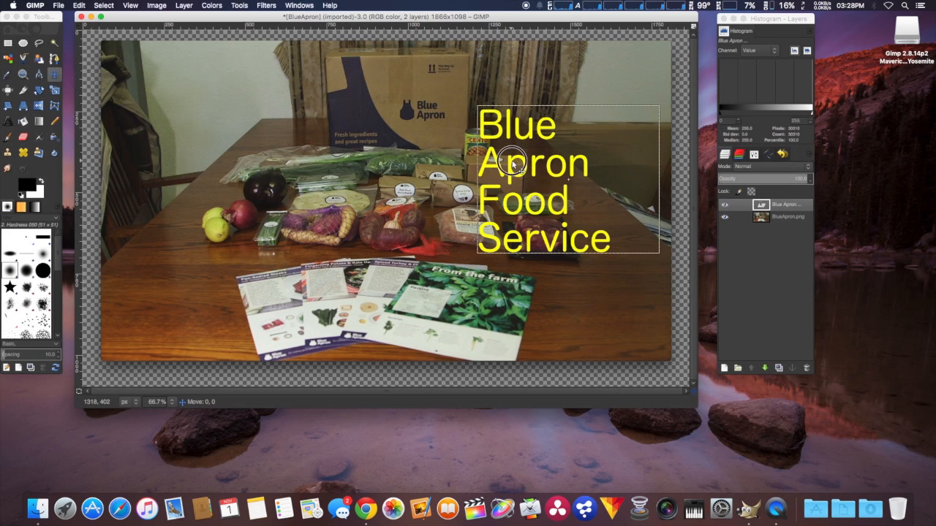
pyautogui.moveTo(512, 161); pyautogui.dragTo(348, 181)
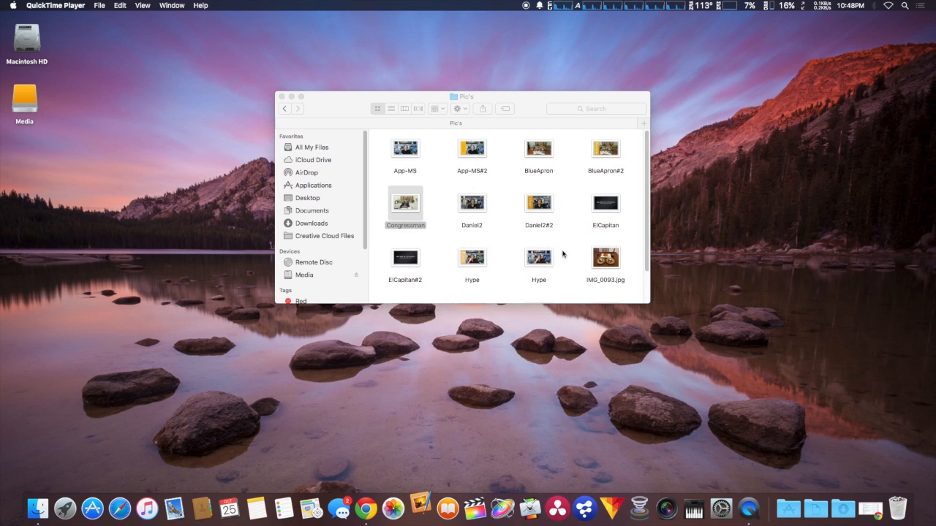
# - Open the Congressmen photo from the Pics folder in Pixelmator
pyautogui.doubleClick(405, 202)
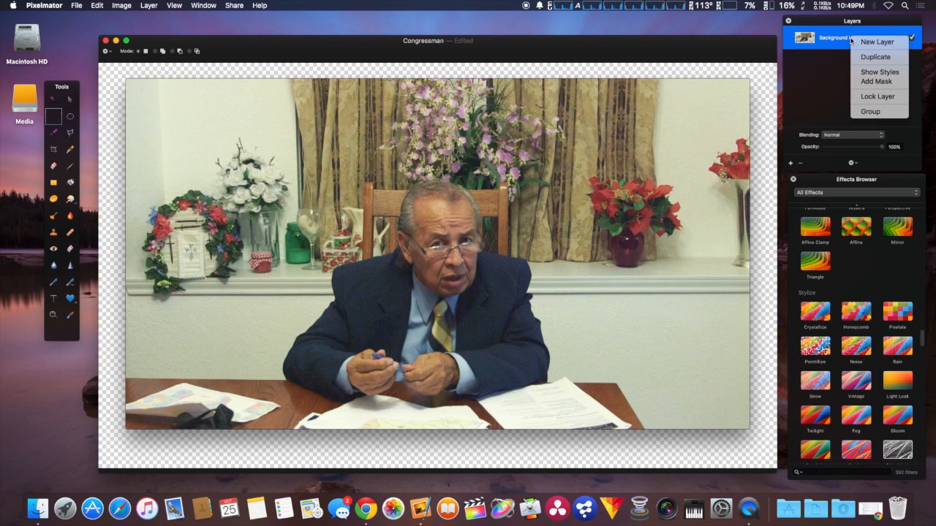
# - Add new empty layers above the photo and ready the Paint Bucket on the first new layer
pyautogui.click(877, 41)
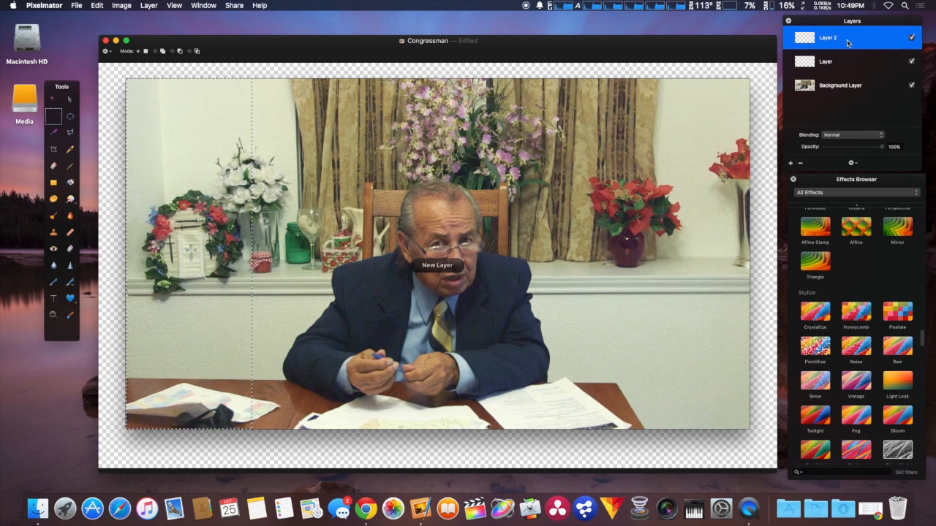
pyautogui.click(825, 62)
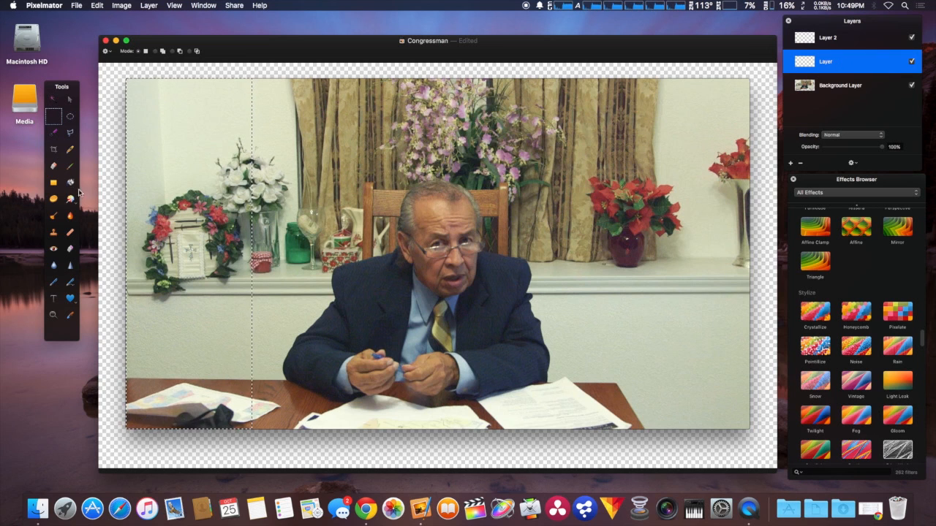
pyautogui.click(71, 181)
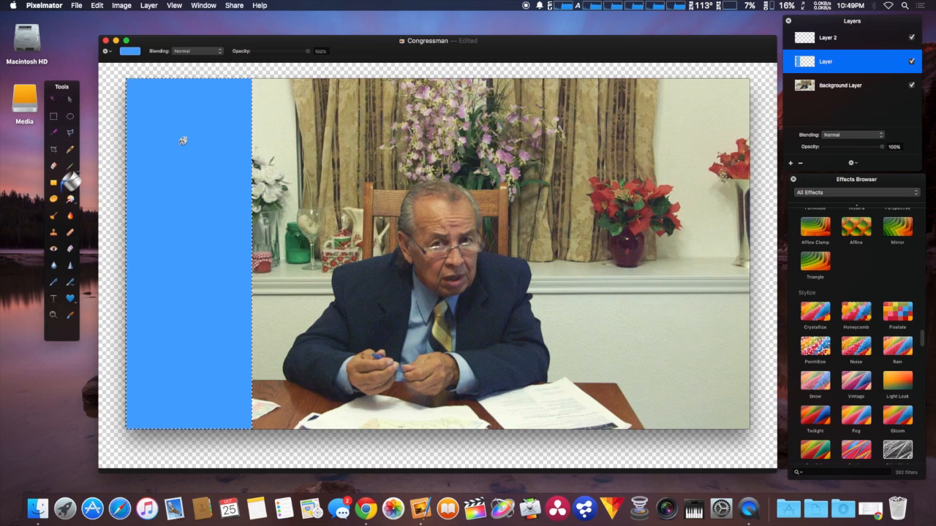
pyautogui.moveTo(59, 307)
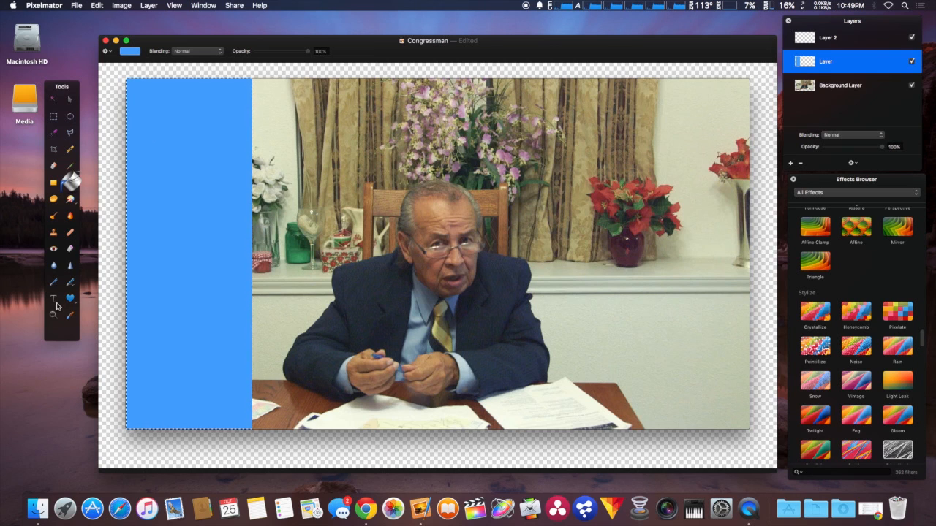
# - Make the top empty layer active for the upcoming text
pyautogui.click(848, 38)
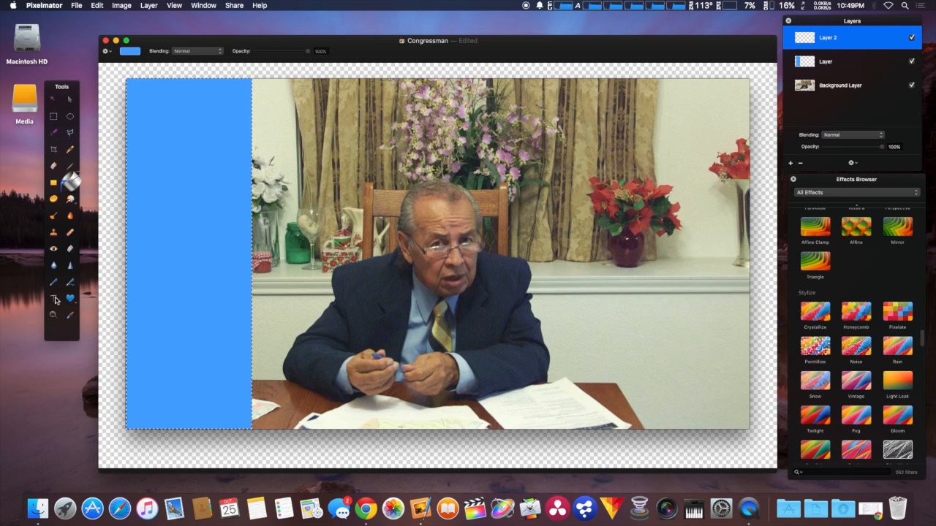
# - Add the word Interview in a large font on the blue strip
pyautogui.click(55, 298)
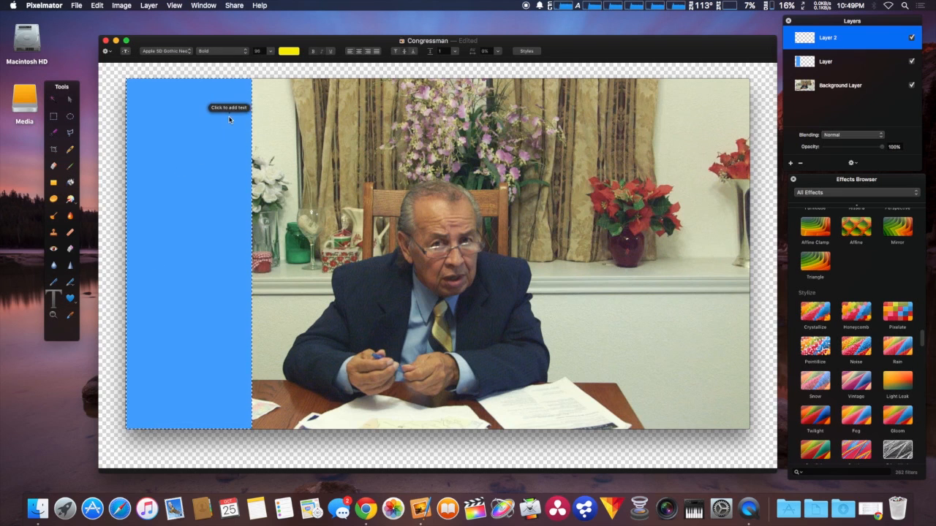
pyautogui.moveTo(211, 129)
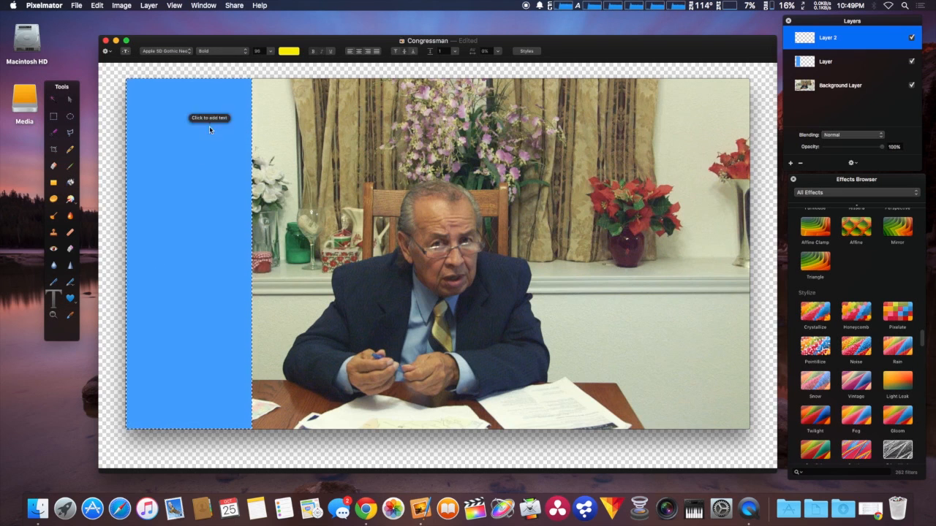
pyautogui.click(269, 50)
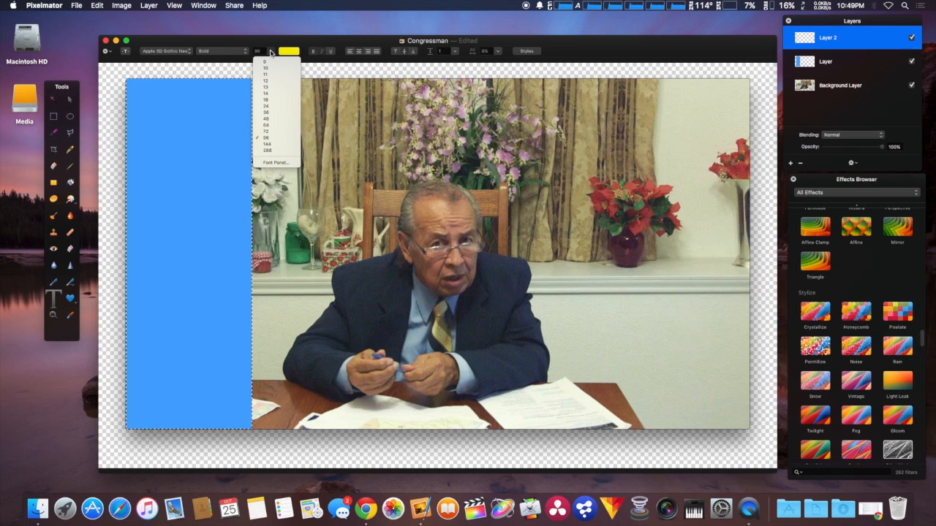
pyautogui.click(266, 137)
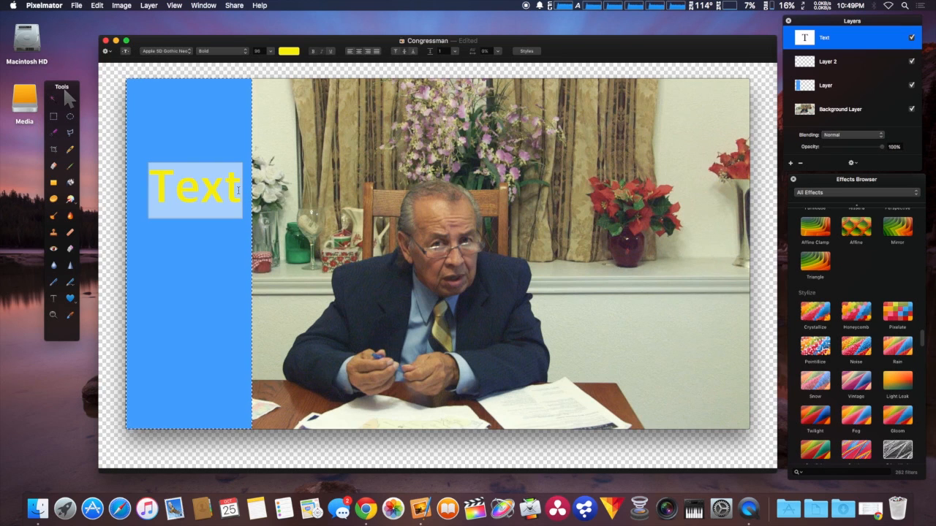
pyautogui.write('Interview')
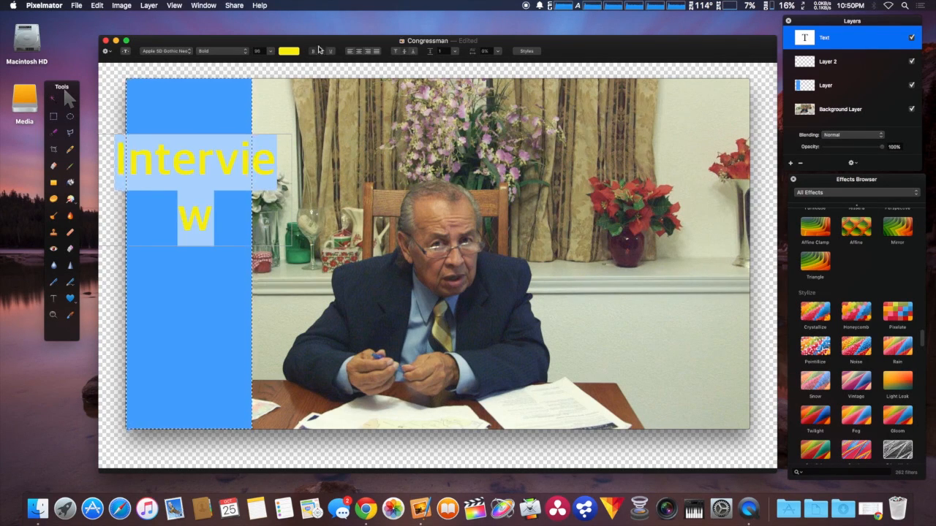
# - Reduce the font size so Interview fits on a single line
pyautogui.click(257, 49)
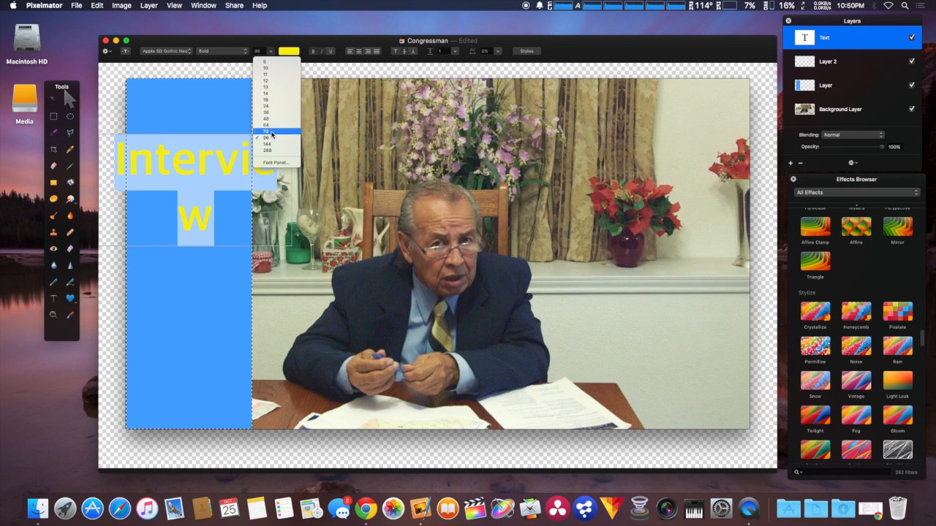
pyautogui.click(266, 131)
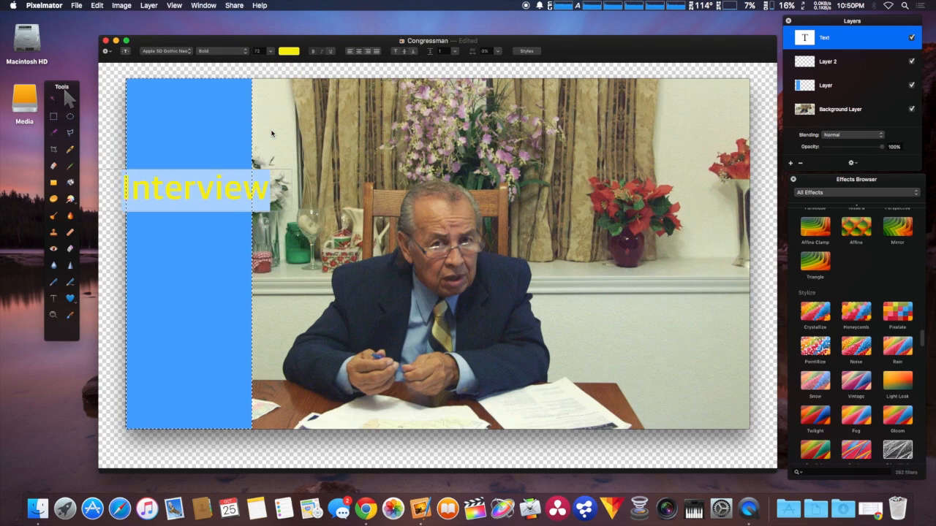
pyautogui.click(76, 6)
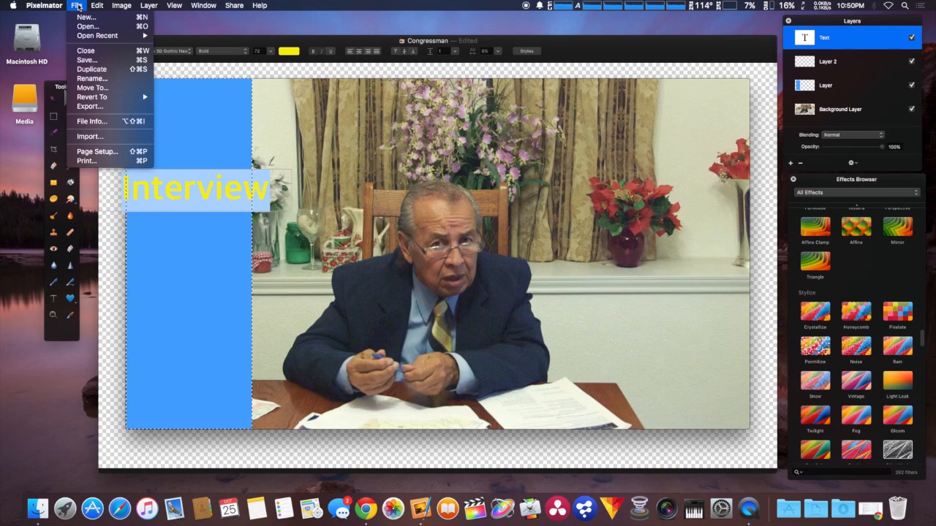
# - Rotate the Interview text 90° to run vertically and reposition it on the blue strip
pyautogui.click(97, 6)
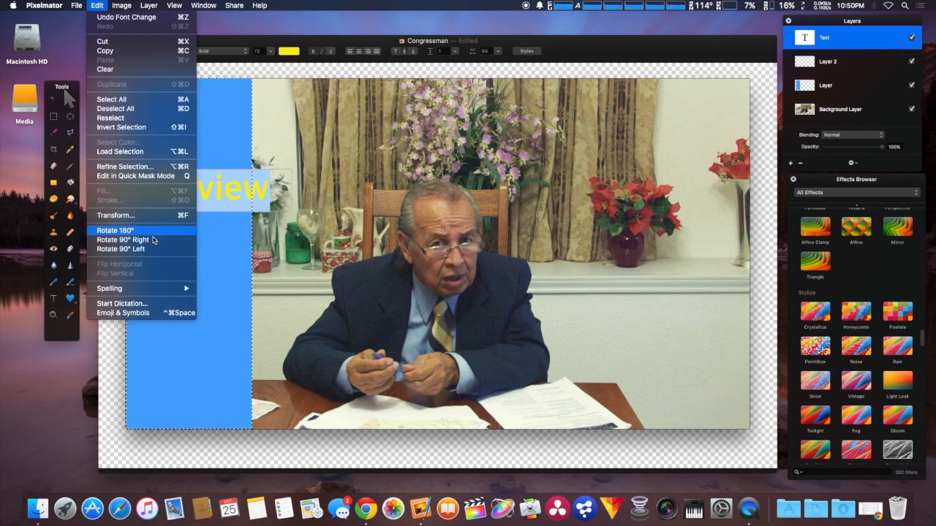
pyautogui.click(123, 240)
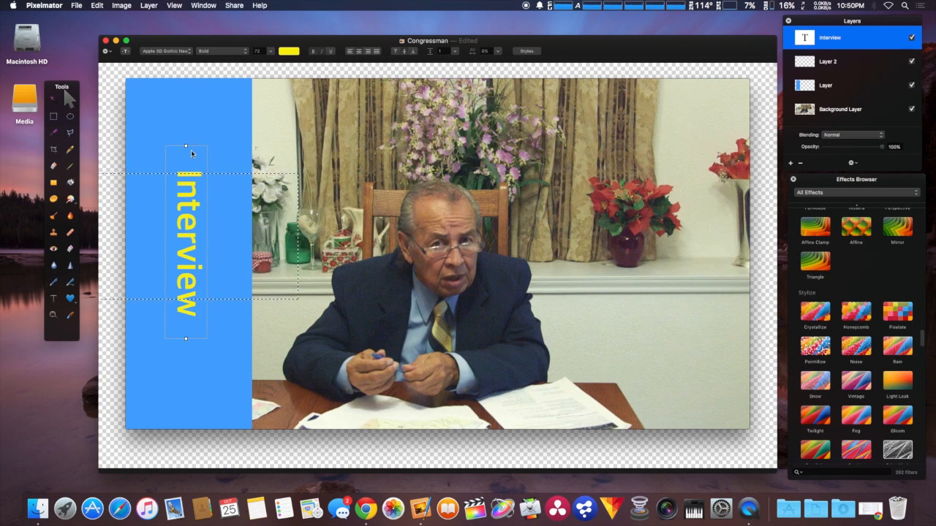
pyautogui.moveTo(185, 147); pyautogui.dragTo(181, 100)
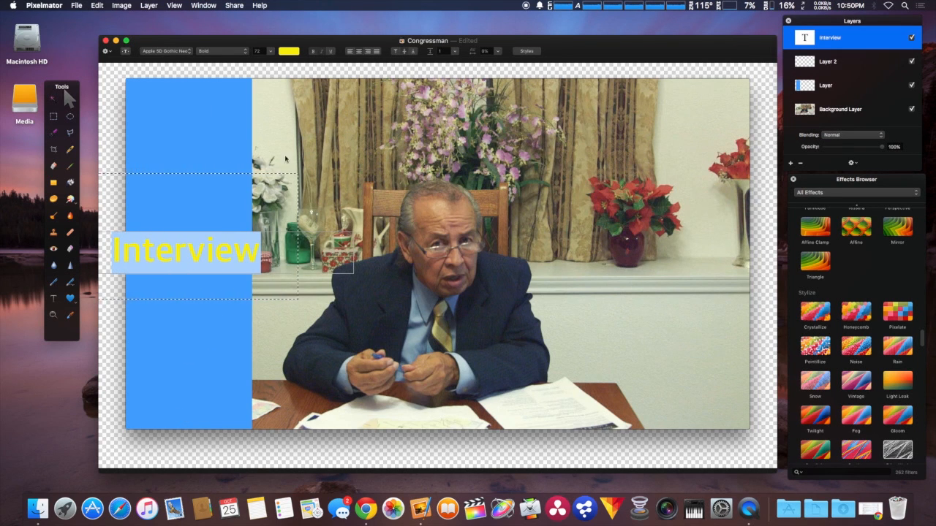
# - Enlarge the vertical Interview text to fill the height of the blue panel
pyautogui.click(257, 51)
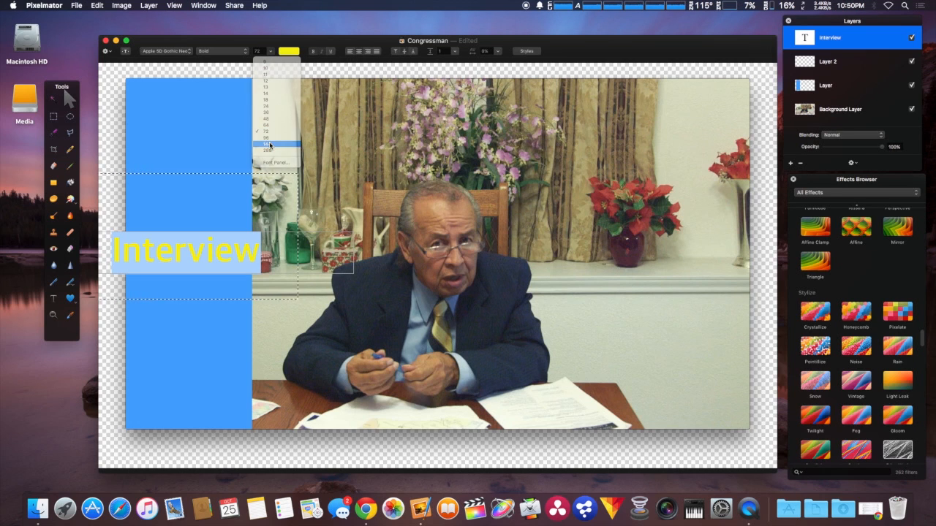
pyautogui.click(266, 145)
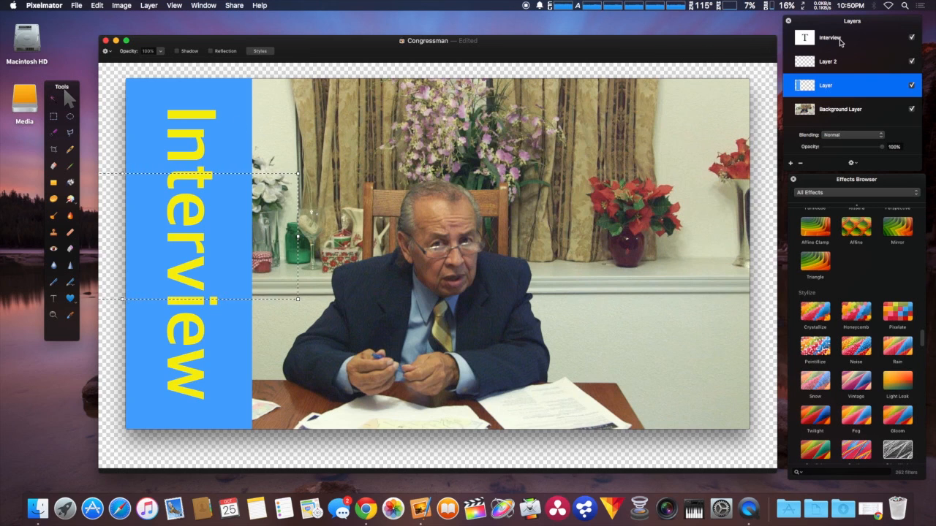
pyautogui.click(831, 38)
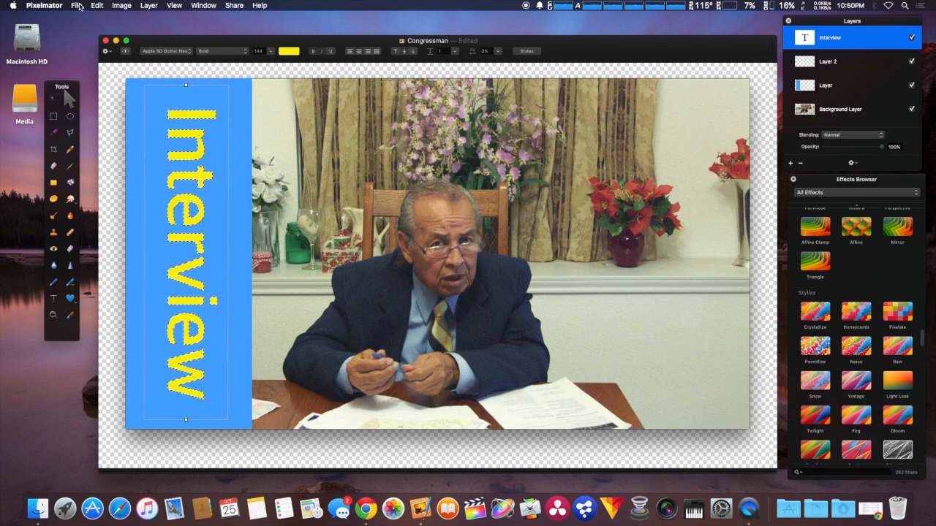
# - Refine the Interview lettering selection, growing it 3 px beyond the letters
pyautogui.click(96, 6)
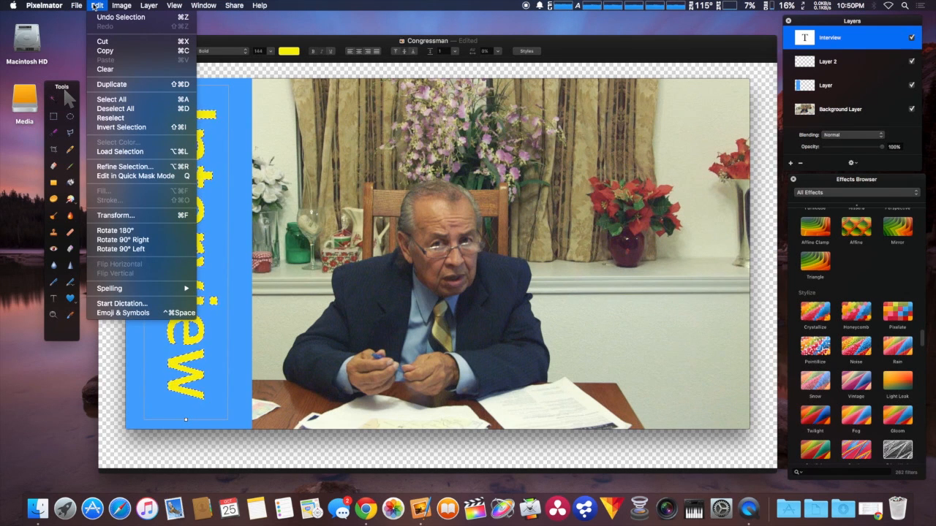
pyautogui.moveTo(124, 167)
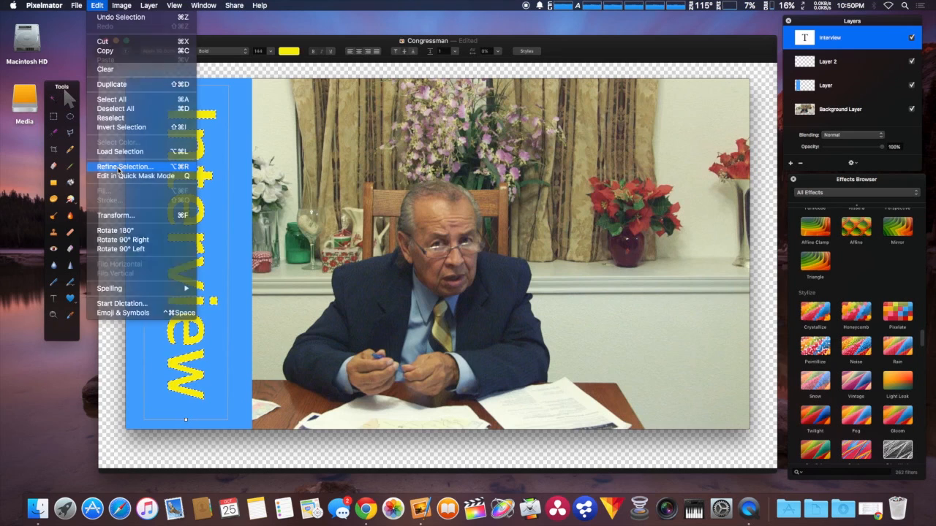
pyautogui.click(124, 166)
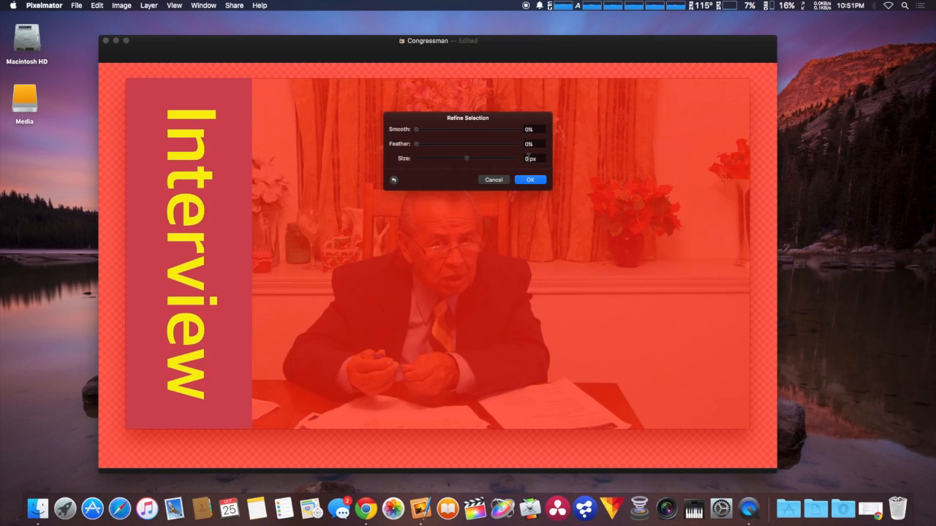
pyautogui.moveTo(466, 158); pyautogui.dragTo(471, 158)
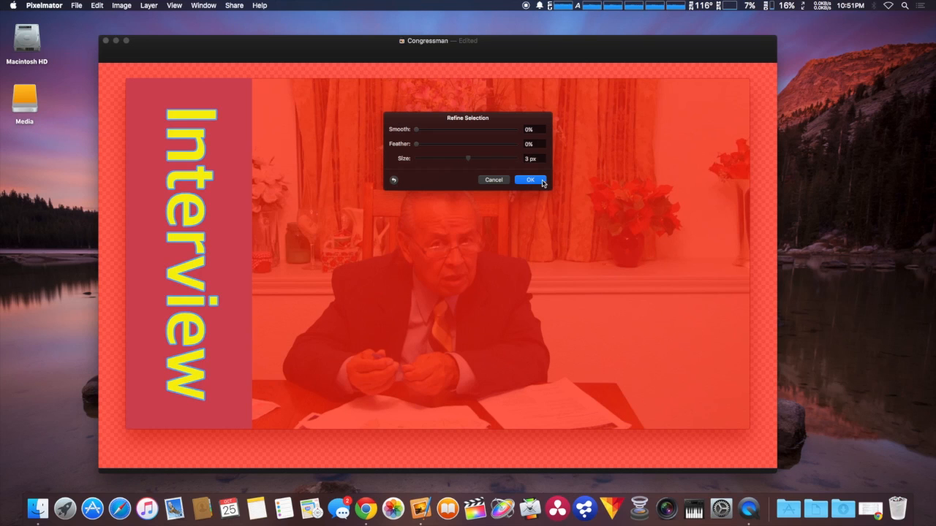
pyautogui.click(529, 180)
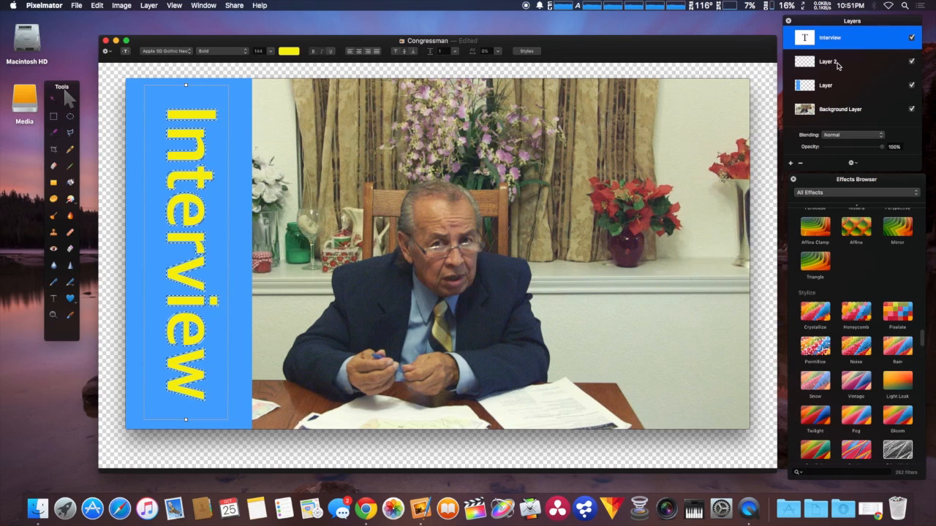
# - Fill the expanded selection with black on Layer 2 to outline the Interview text
pyautogui.click(848, 61)
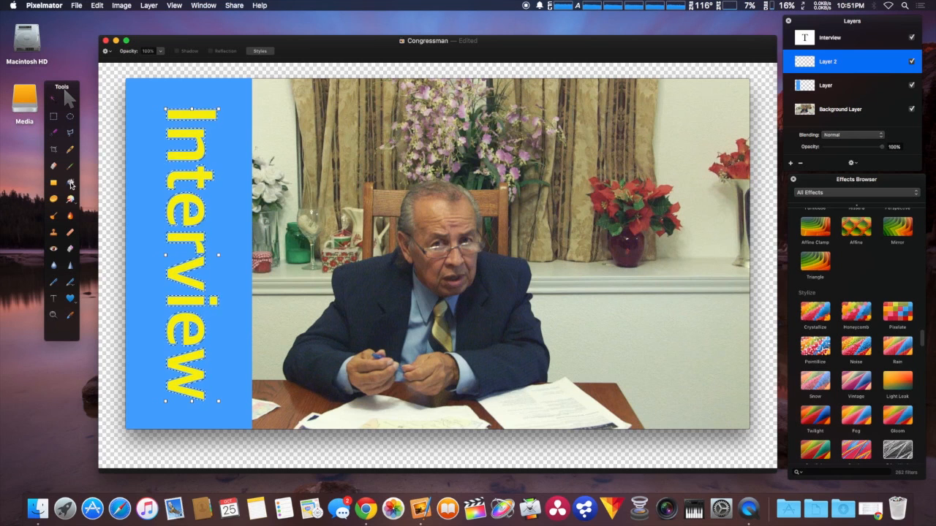
pyautogui.click(70, 183)
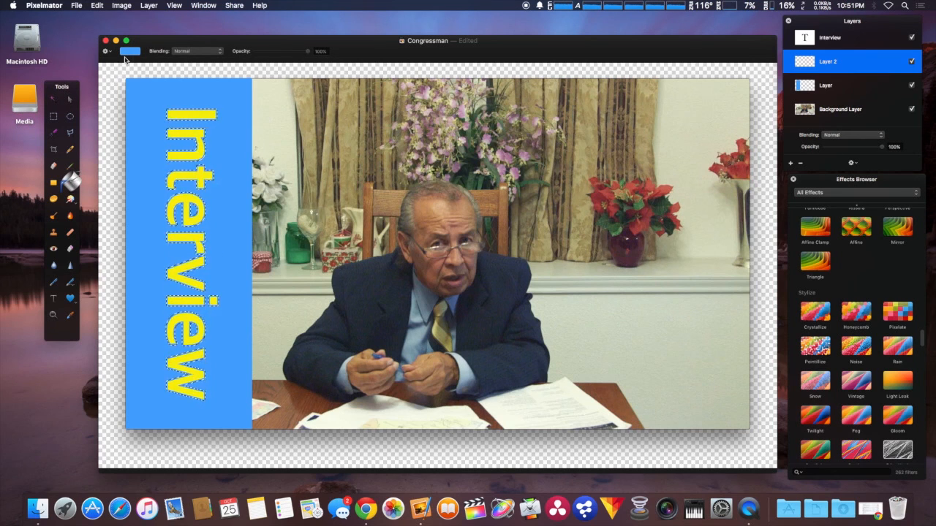
pyautogui.click(131, 50)
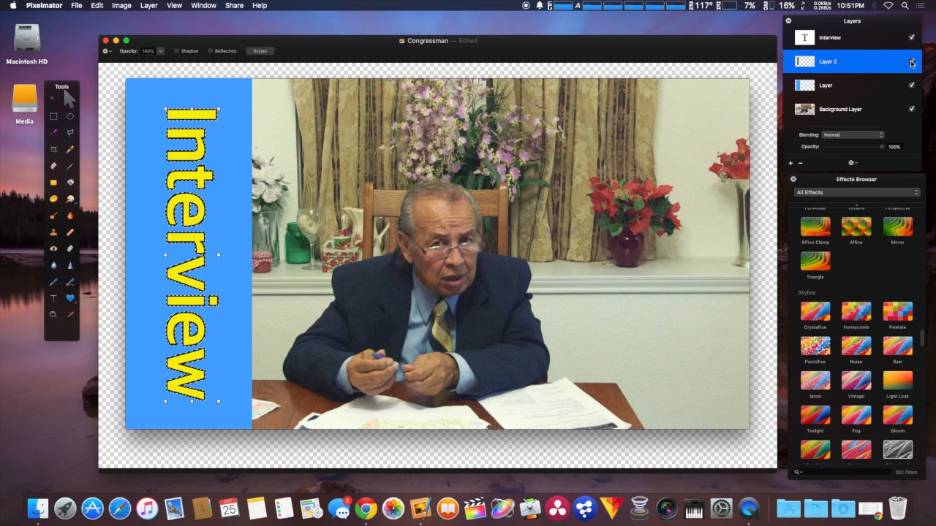
pyautogui.click(913, 61)
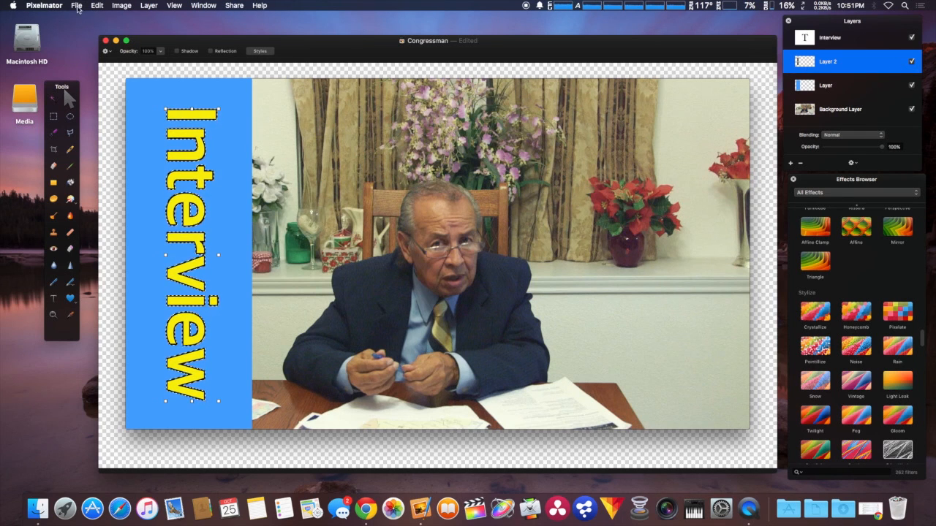
# - Export the thumbnail as a JPEG named Congressman#2 into the Pic's folder
pyautogui.click(76, 6)
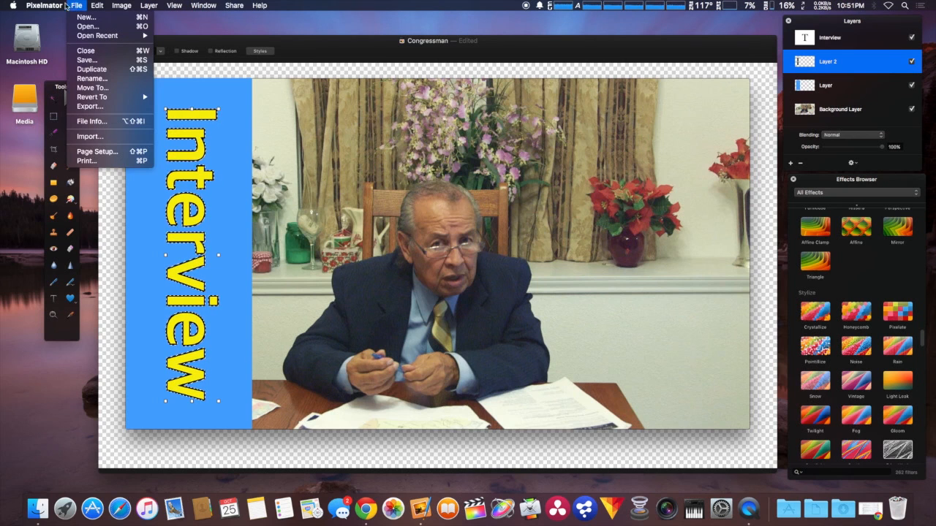
pyautogui.click(43, 6)
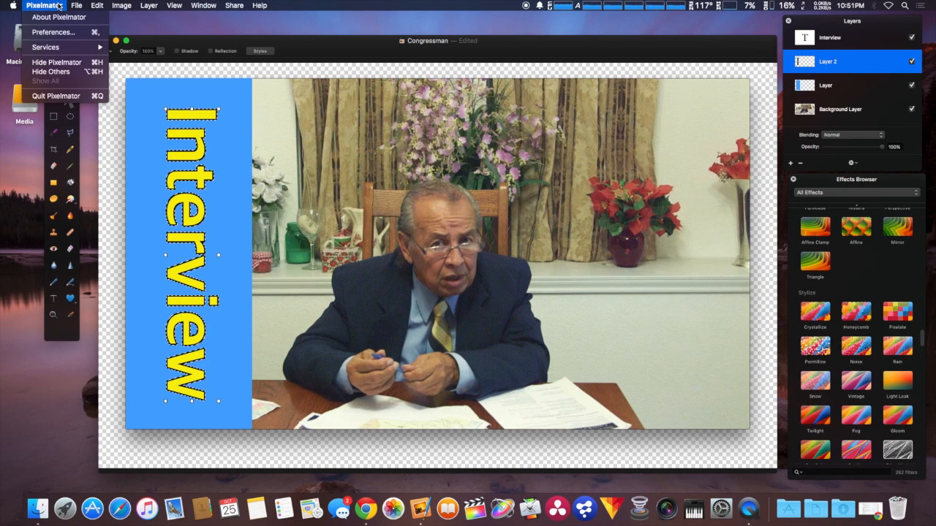
pyautogui.click(76, 6)
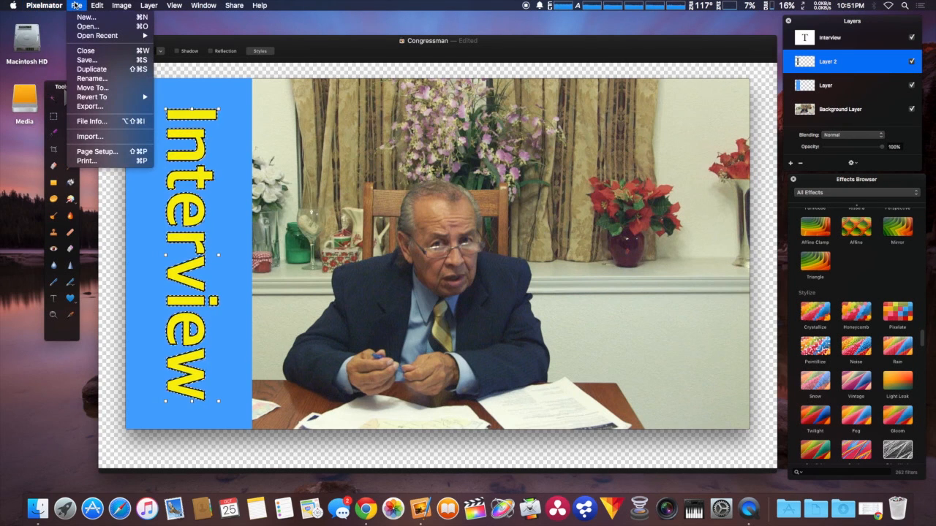
pyautogui.moveTo(91, 107)
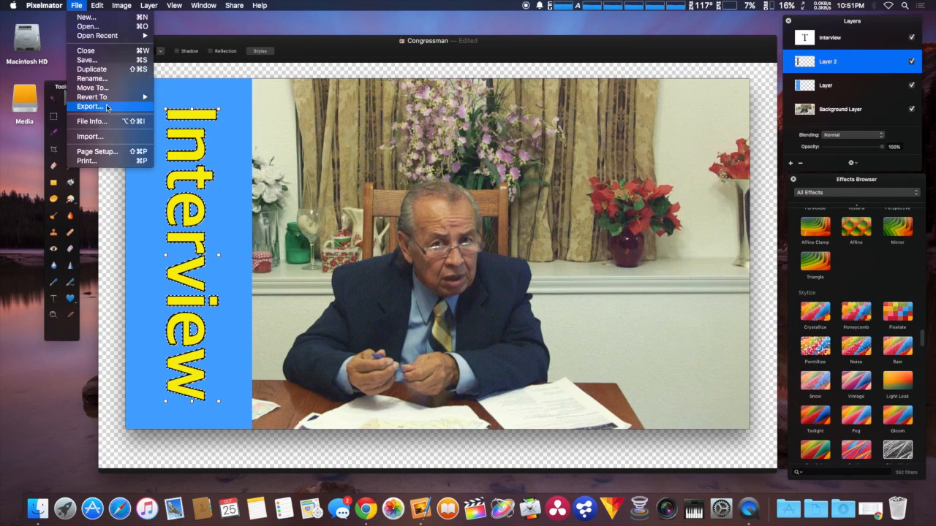
pyautogui.click(91, 105)
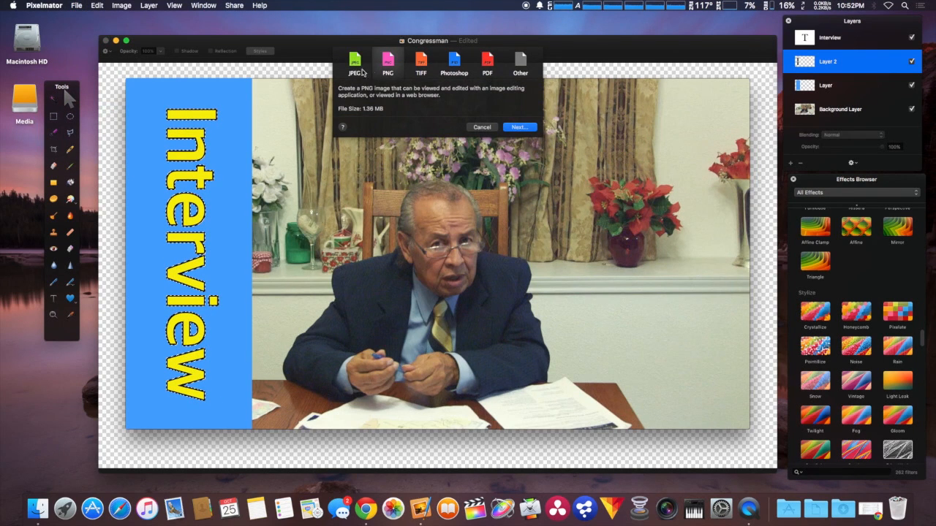
pyautogui.click(353, 62)
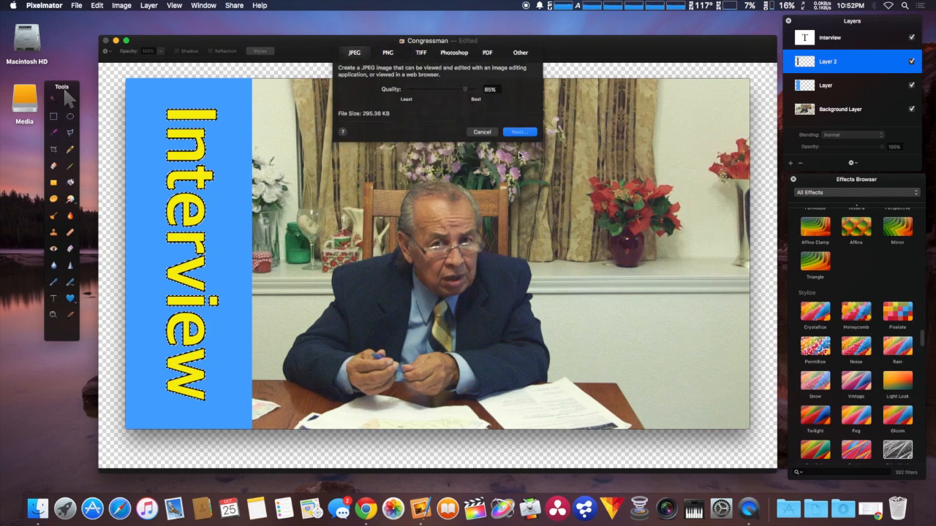
pyautogui.click(518, 132)
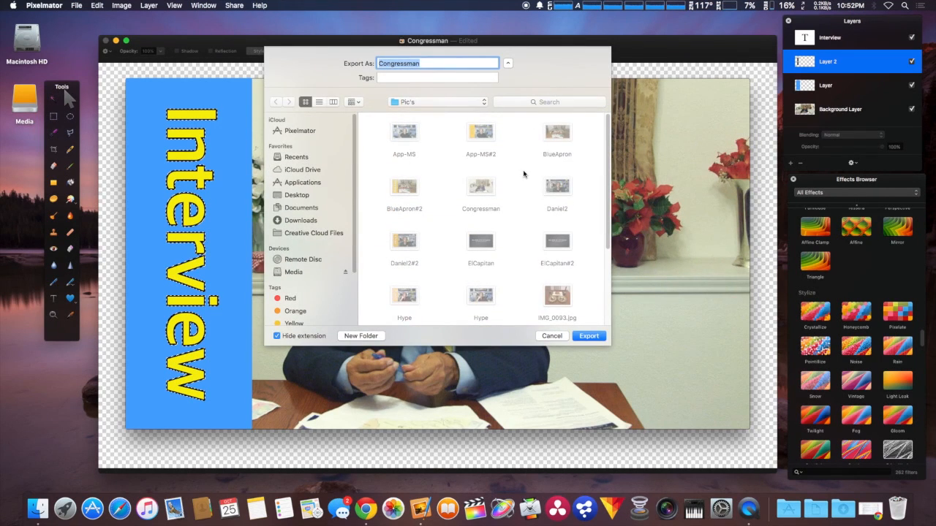
pyautogui.moveTo(442, 57)
pyautogui.write('#2')
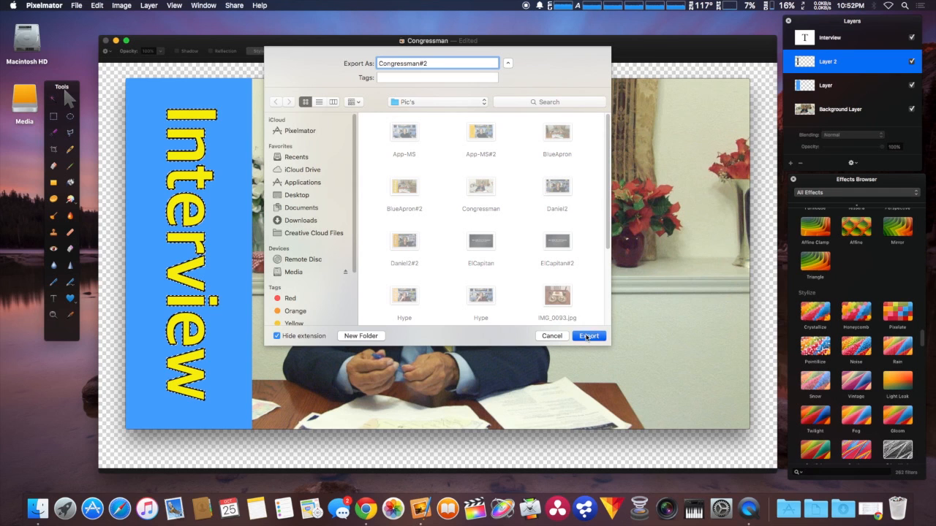
pyautogui.click(588, 335)
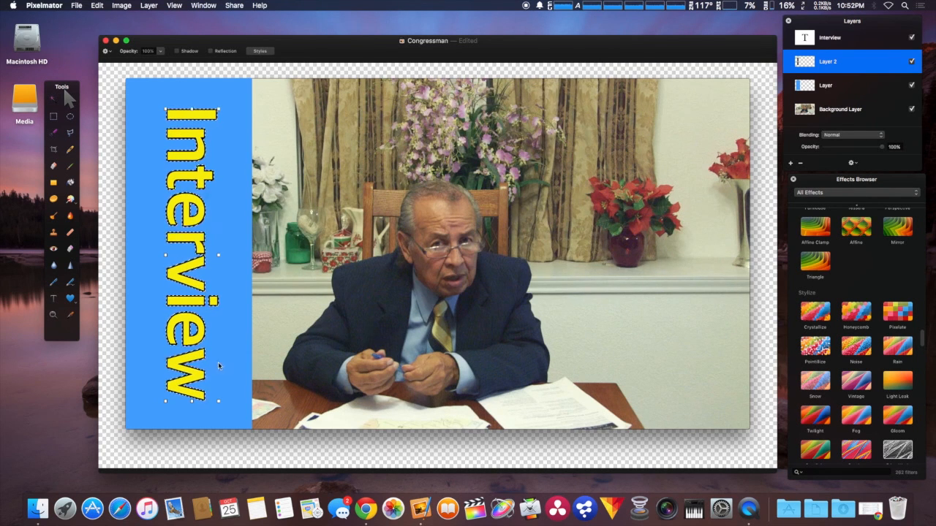
# - Open the exported Congressman#2 image from the Pic's folder in Preview to check it
pyautogui.click(38, 506)
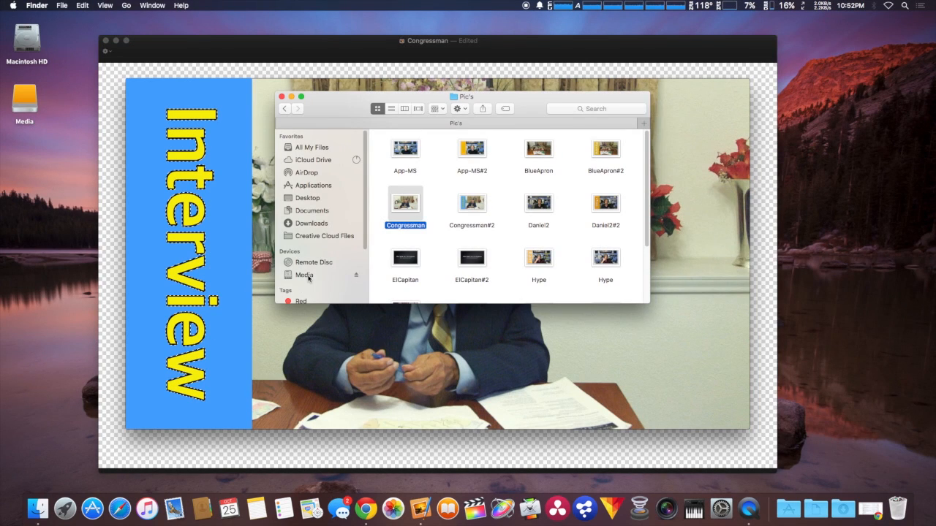
pyautogui.click(304, 275)
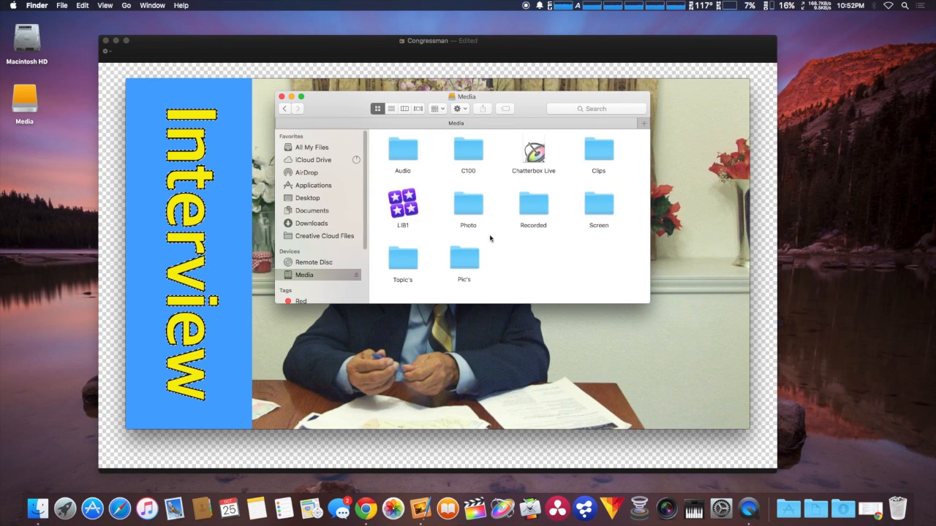
pyautogui.doubleClick(463, 260)
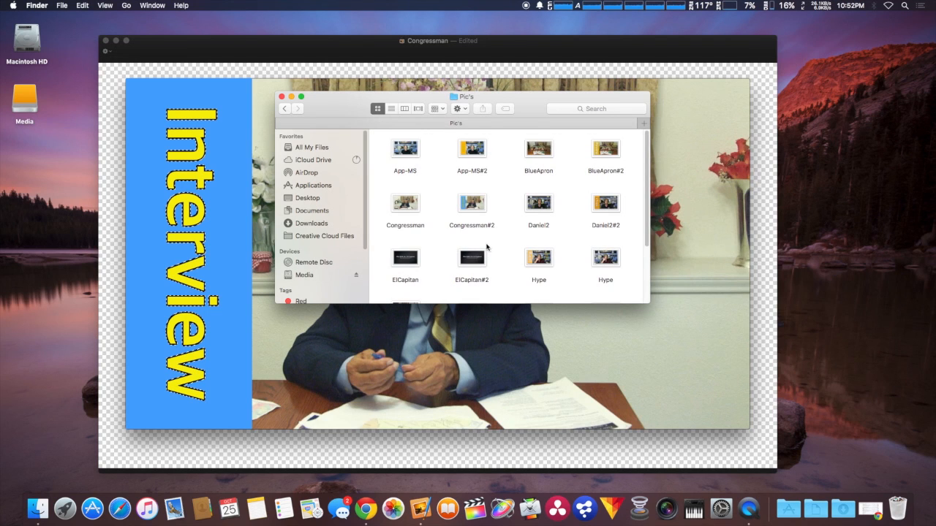
pyautogui.click(471, 202)
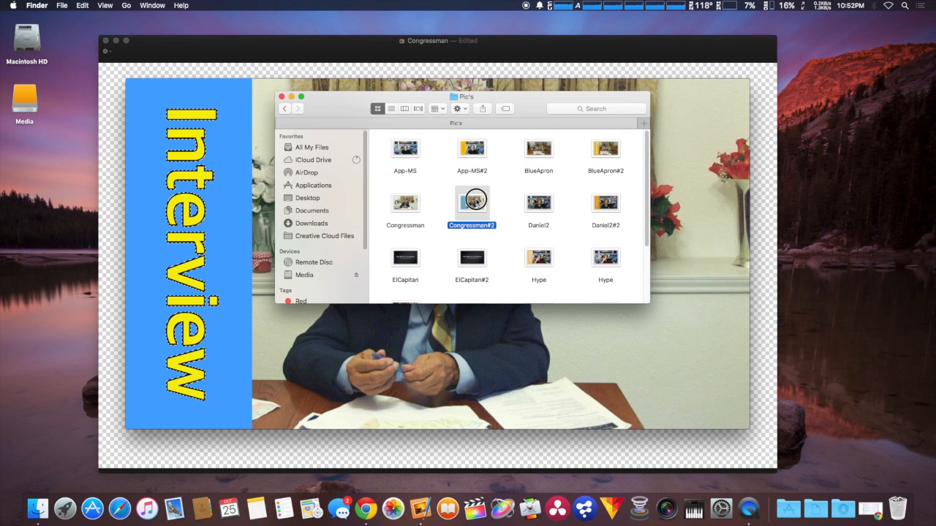
pyautogui.doubleClick(471, 202)
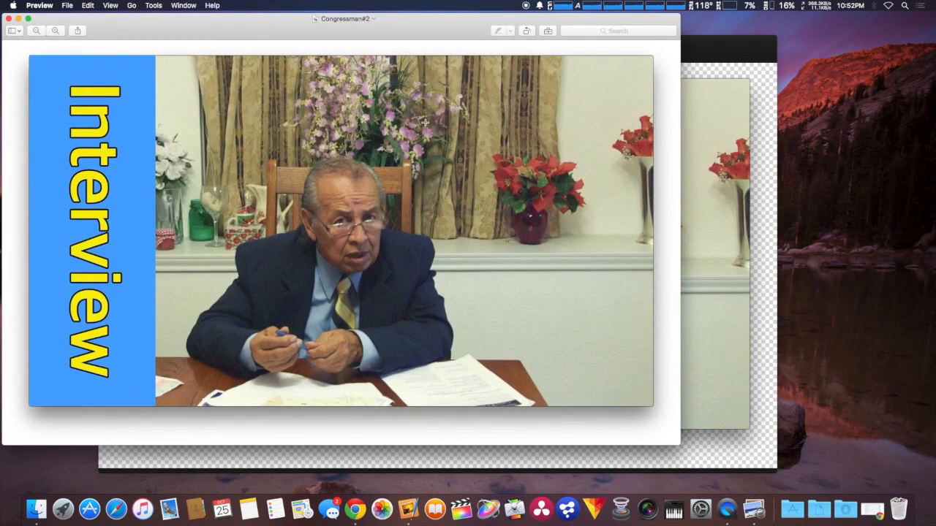
pyautogui.moveTo(344, 18); pyautogui.dragTo(421, 44)
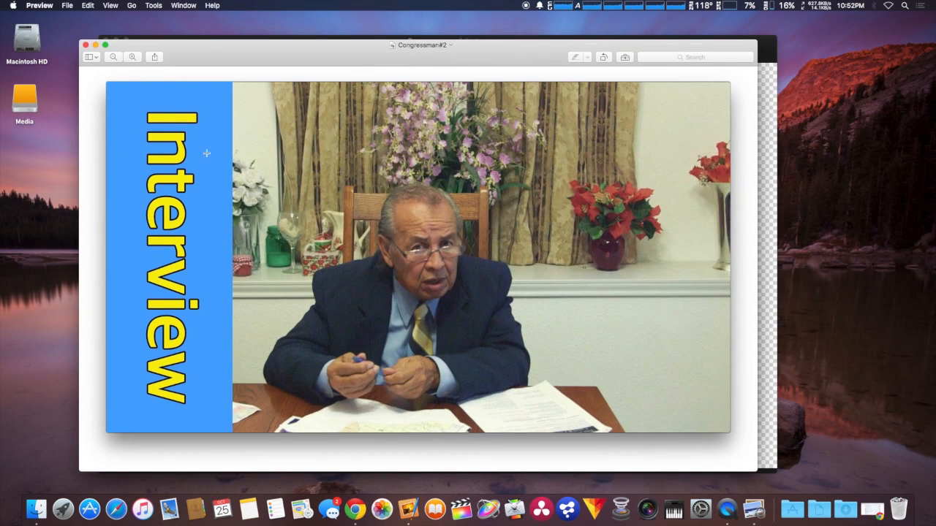